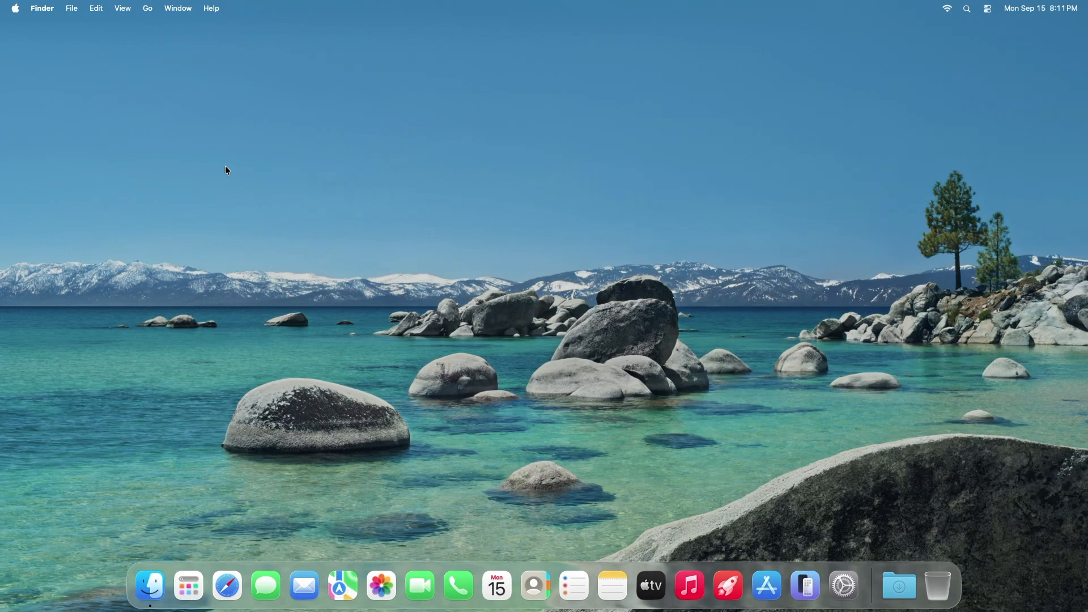
- Check this Mac's hardware details in About This Mac, then close the window
{"action": "left_click", "coordinate": [13, 7]}
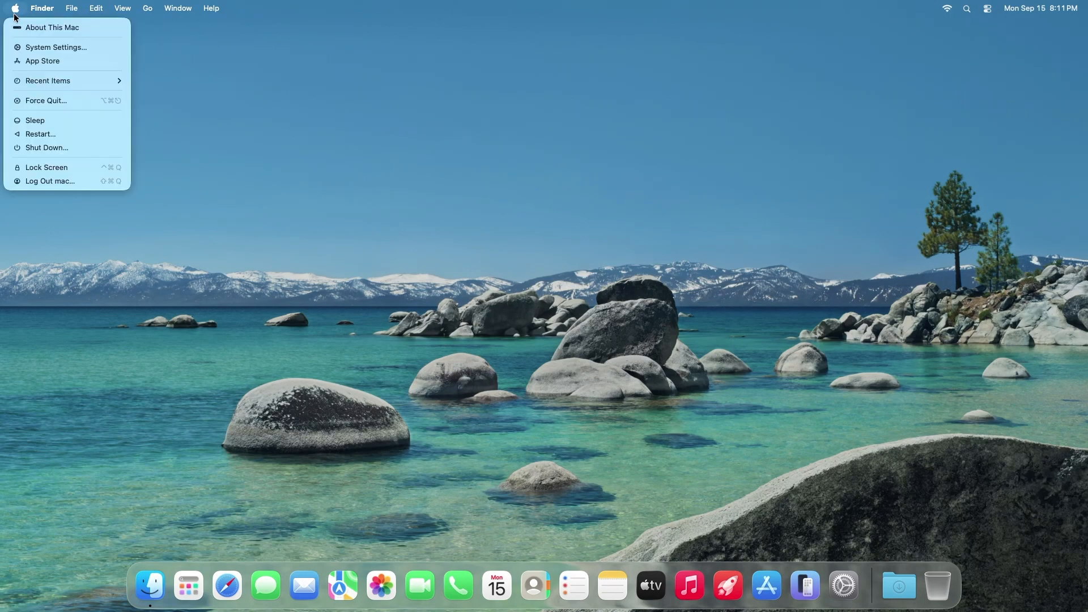
{"action": "left_click", "coordinate": [52, 27]}
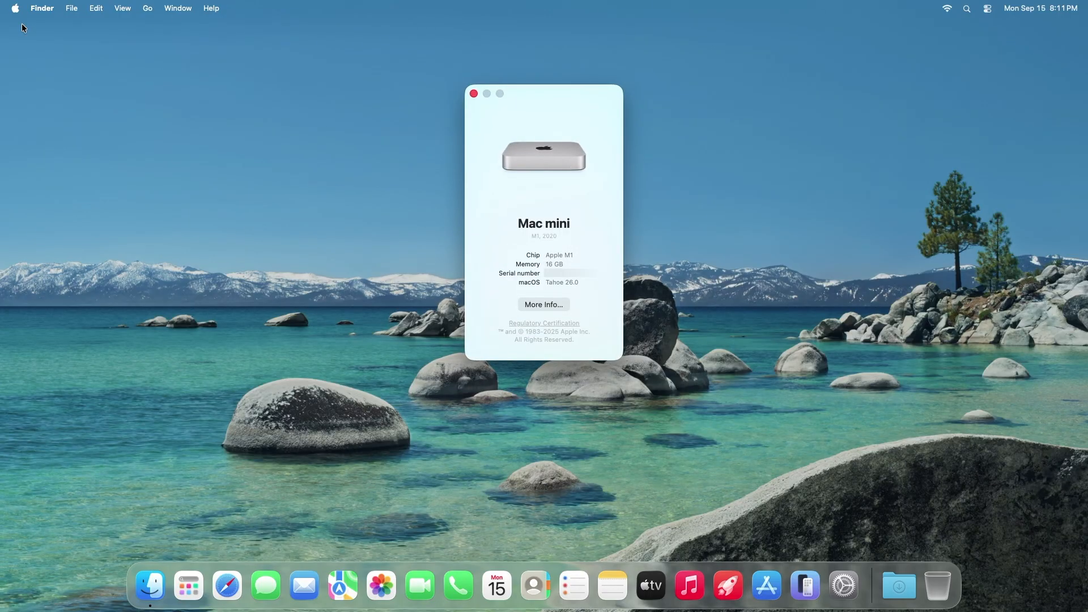
{"action": "mouse_move", "coordinate": [455, 98]}
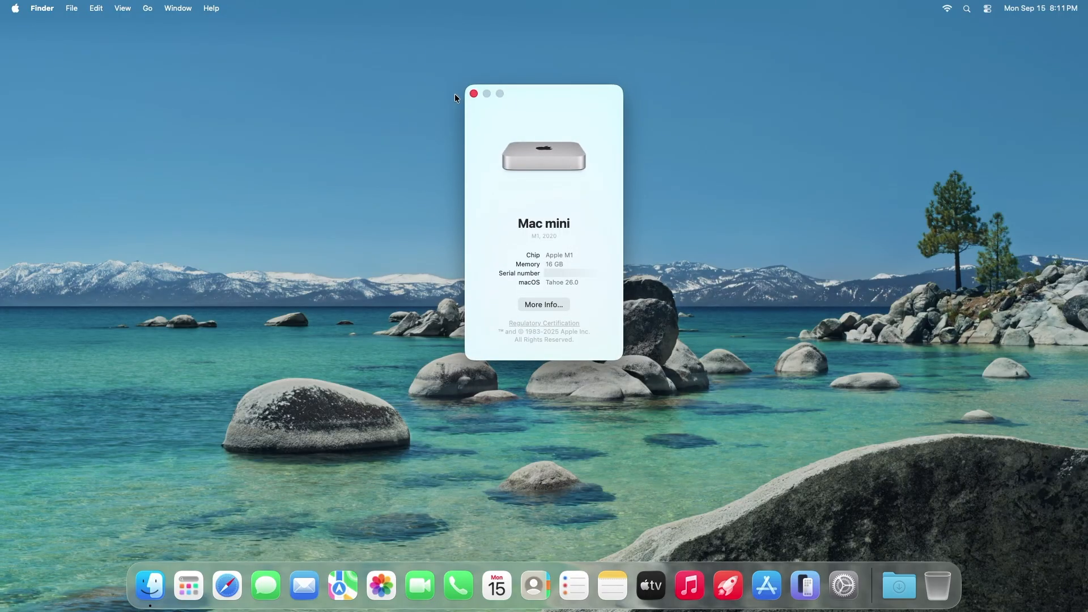
{"action": "left_click", "coordinate": [474, 93]}
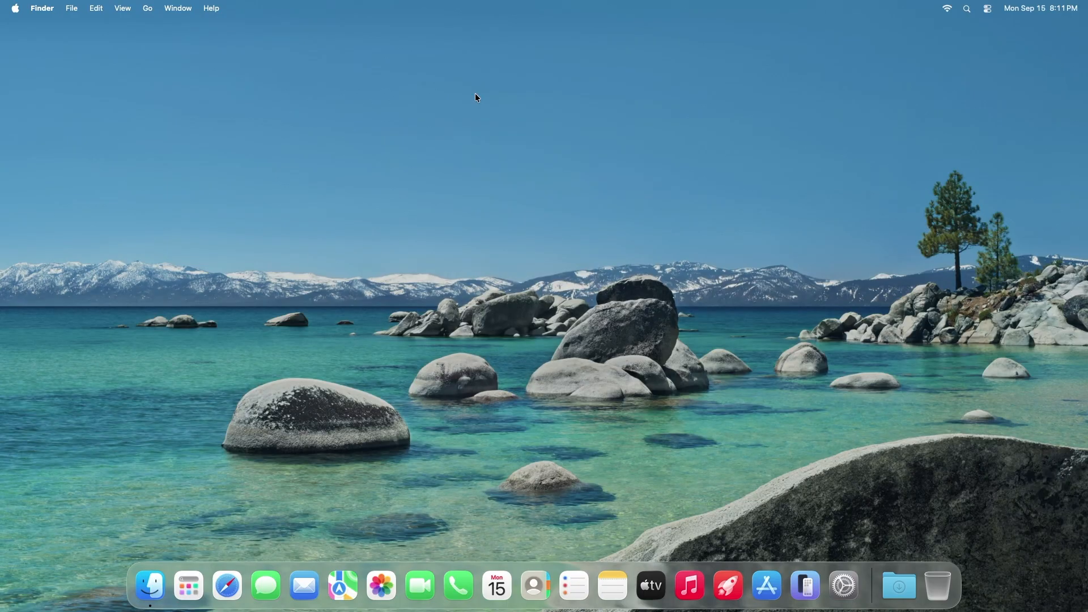
{"action": "mouse_move", "coordinate": [211, 525]}
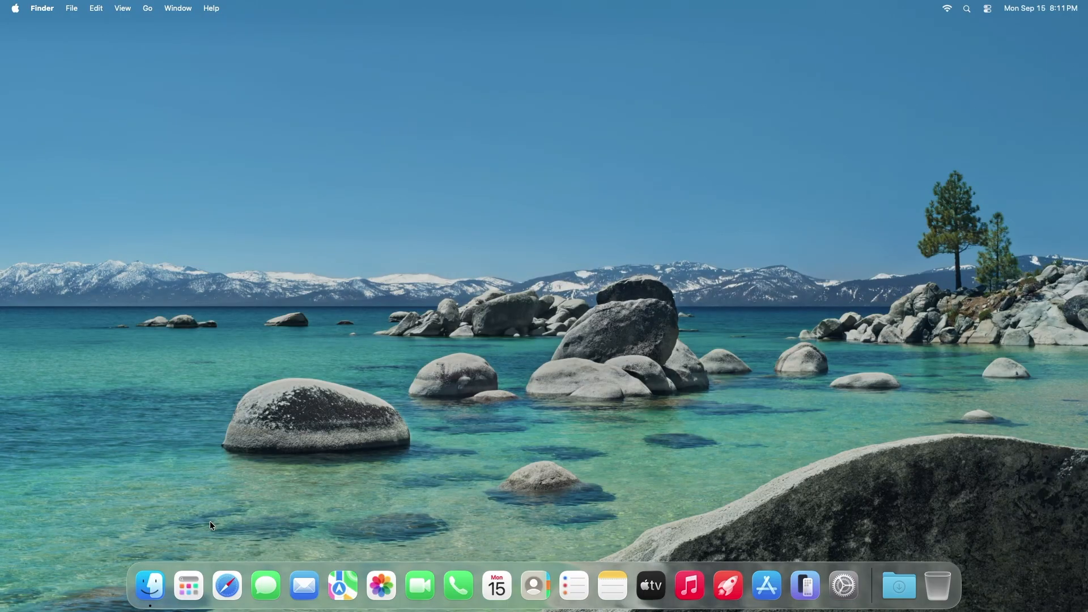
- Go to General settings and scroll to the Transfer or Reset page
{"action": "left_click", "coordinate": [188, 585]}
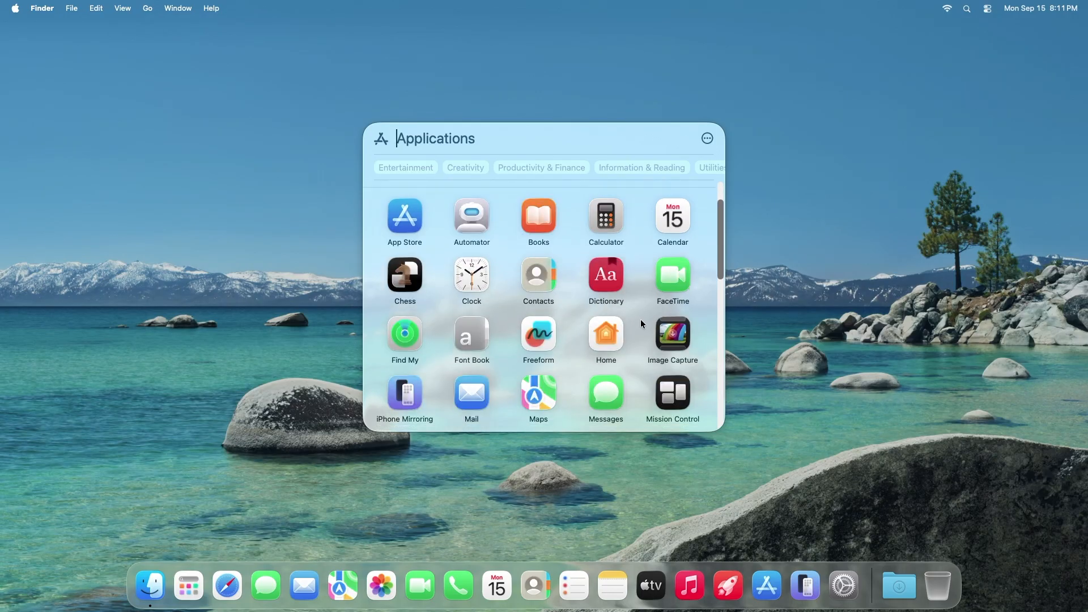
{"action": "scroll", "scroll_direction": "down", "scroll_amount": 3}
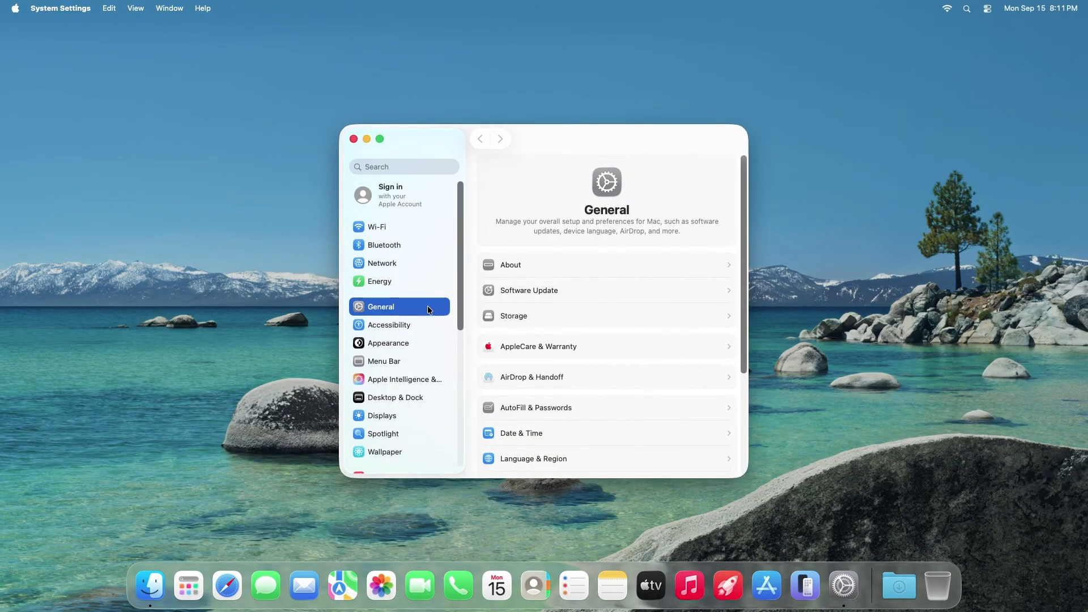
{"action": "scroll", "scroll_direction": "down", "scroll_amount": 3}
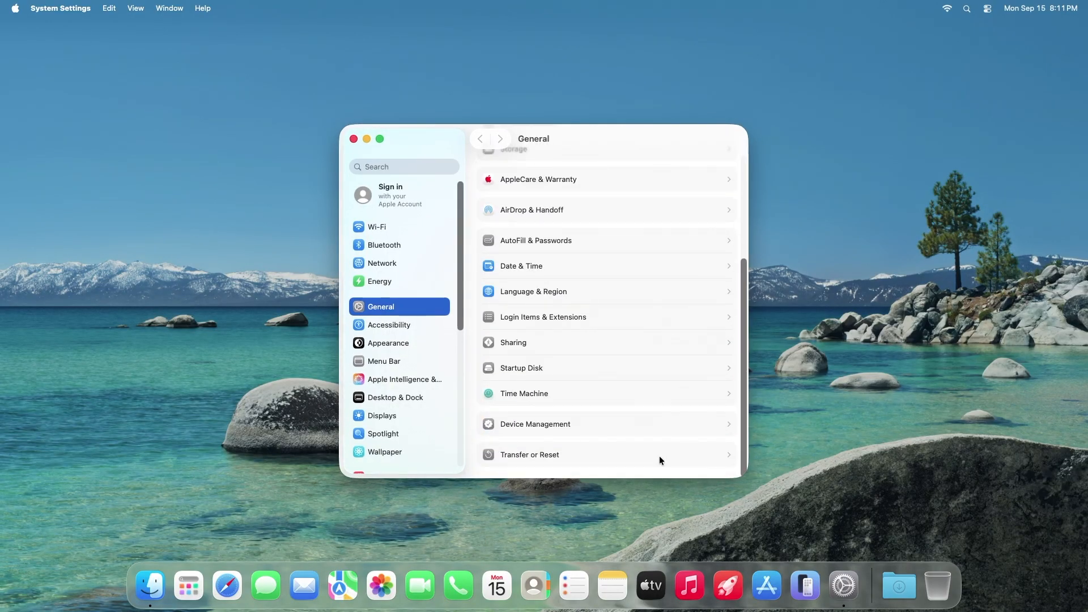
{"action": "left_click", "coordinate": [528, 455]}
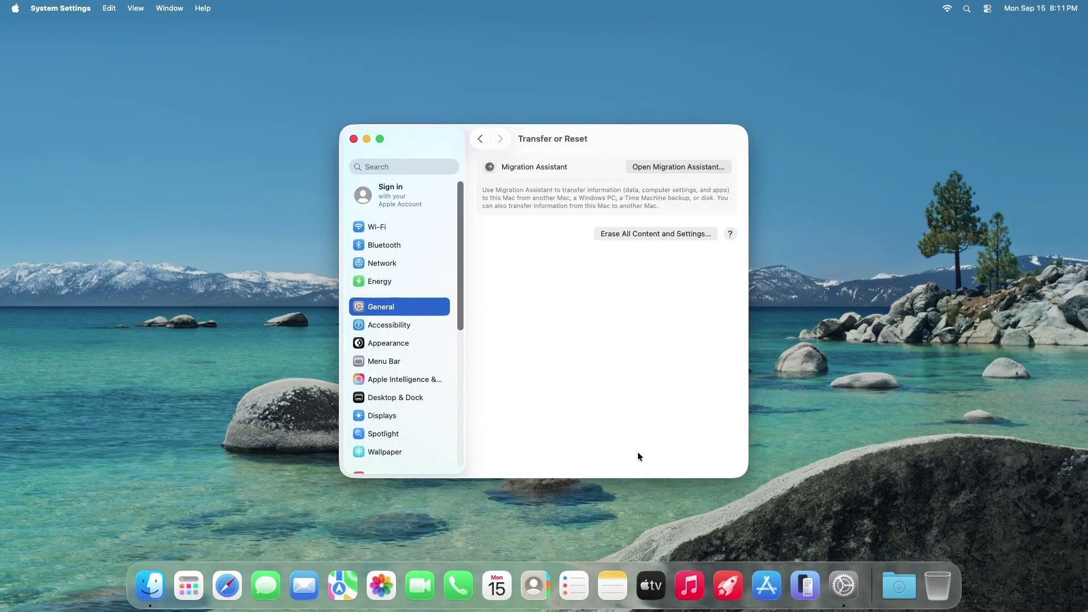
{"action": "mouse_move", "coordinate": [680, 267]}
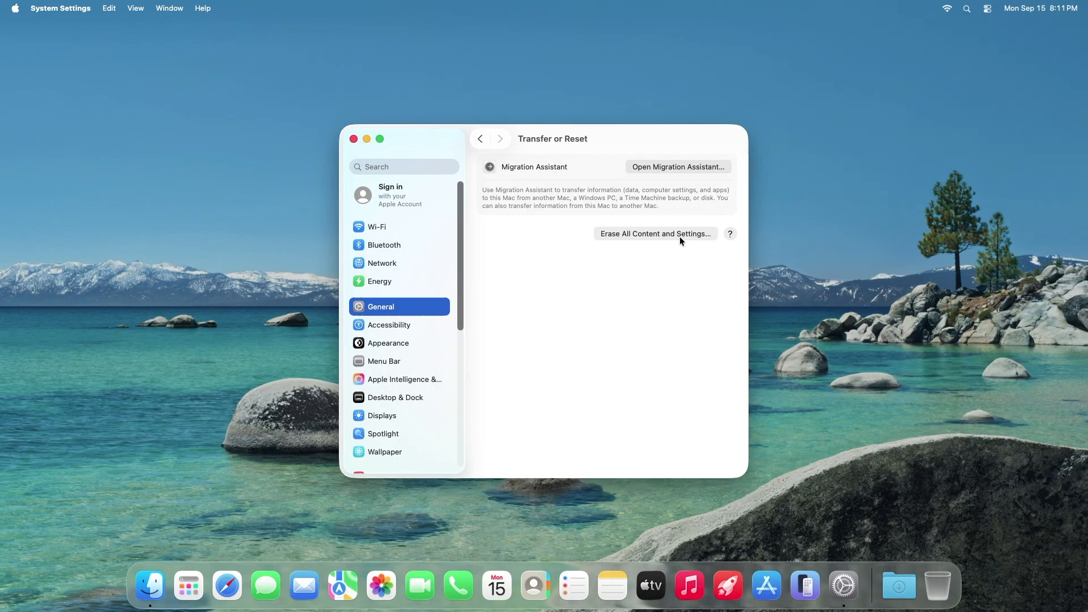
- Start Erase All Content and Settings, approve with the admin password, and erase the mac volume
{"action": "left_click", "coordinate": [653, 234]}
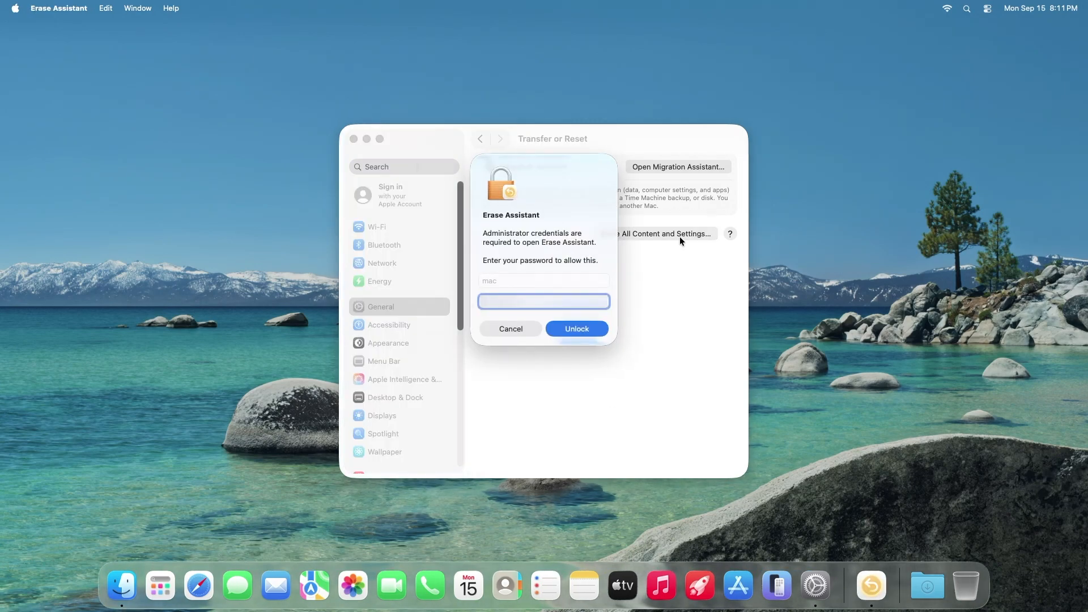
{"action": "left_click", "coordinate": [575, 328]}
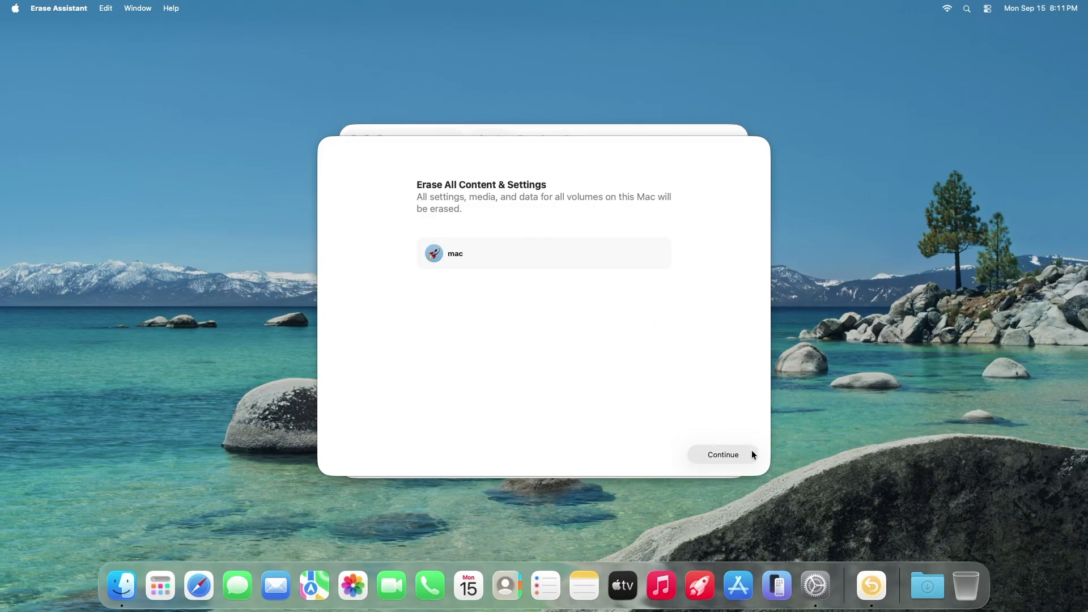
{"action": "left_click", "coordinate": [722, 454]}
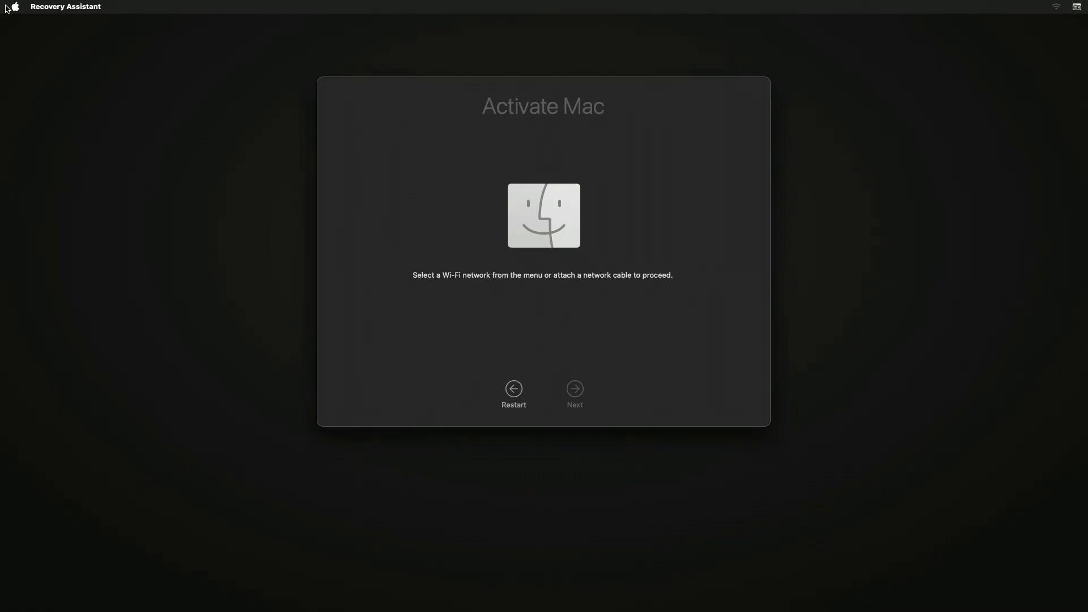
{"action": "mouse_move", "coordinate": [960, 34]}
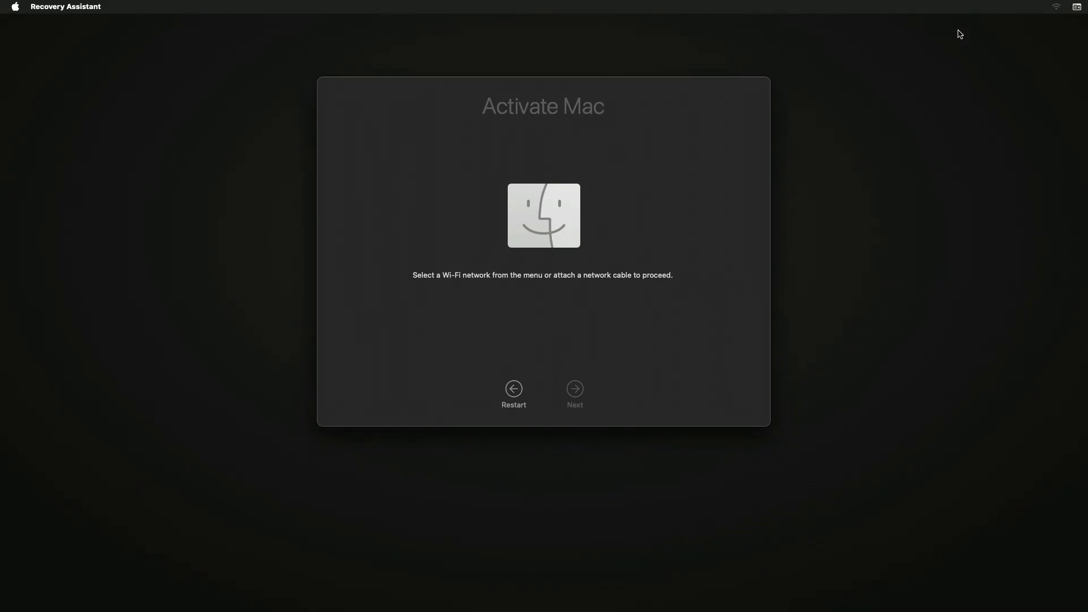
- Join a Wi-Fi network from the menu bar to activate the Mac, then restart it
{"action": "left_click", "coordinate": [1055, 6]}
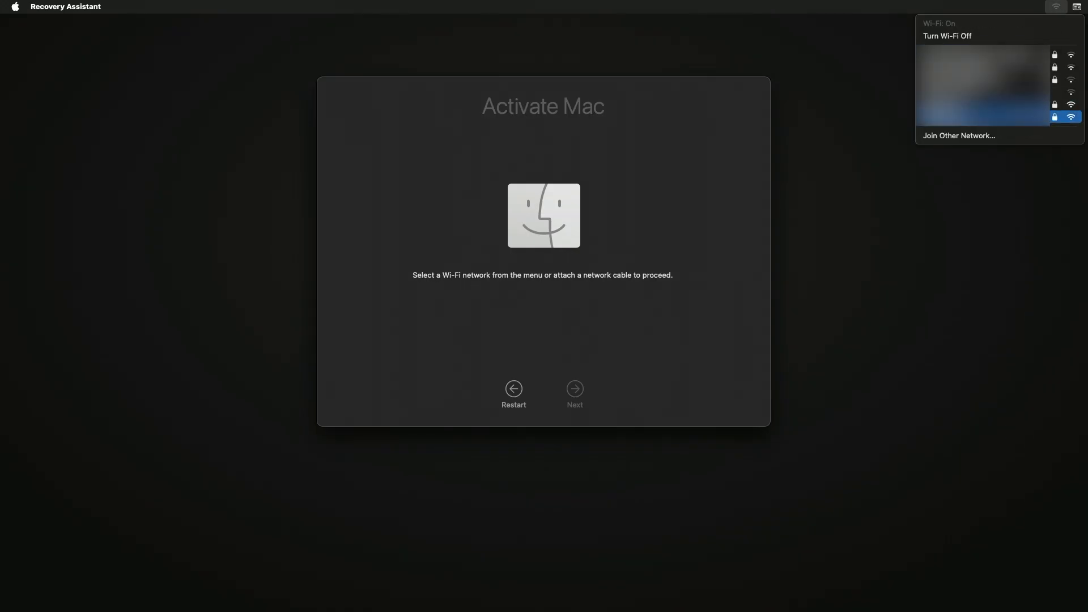
{"action": "left_click", "coordinate": [992, 117]}
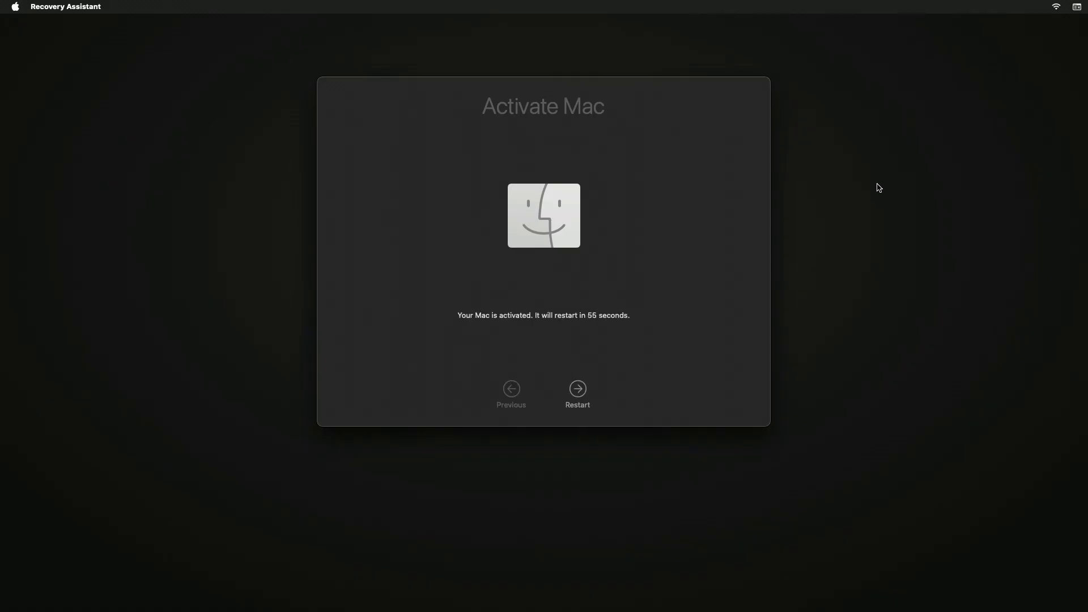
{"action": "mouse_move", "coordinate": [577, 399]}
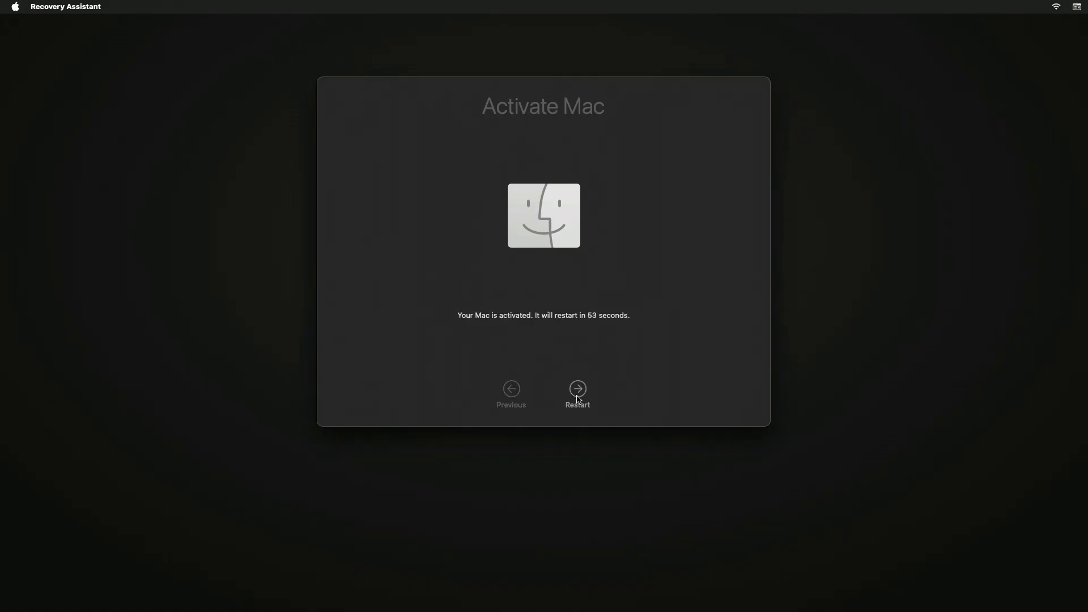
{"action": "left_click", "coordinate": [577, 387]}
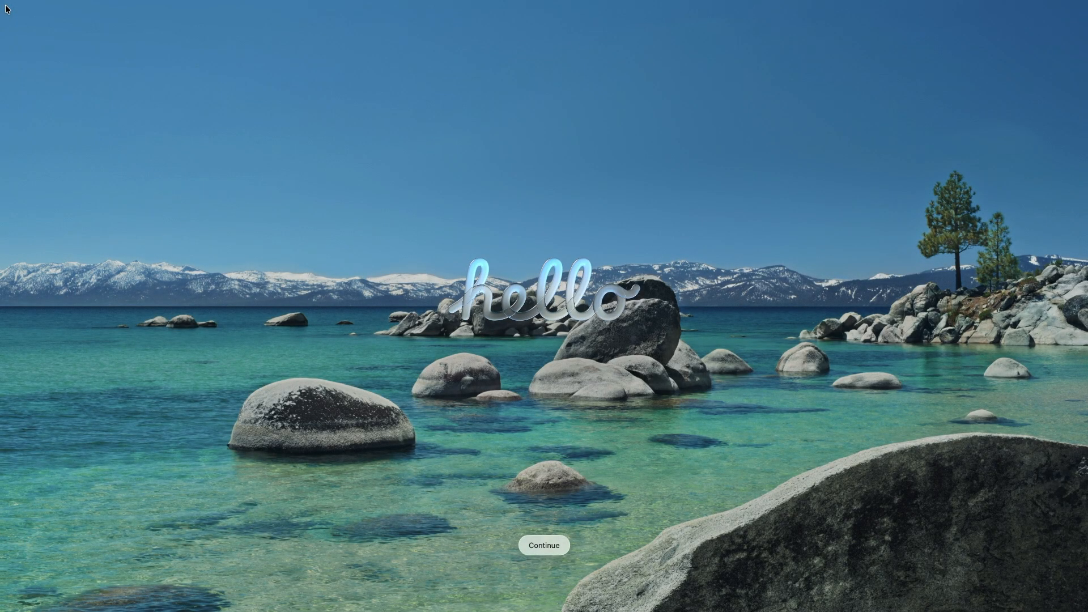
- Continue past the hello screen and confirm the country or region
{"action": "left_click", "coordinate": [543, 544]}
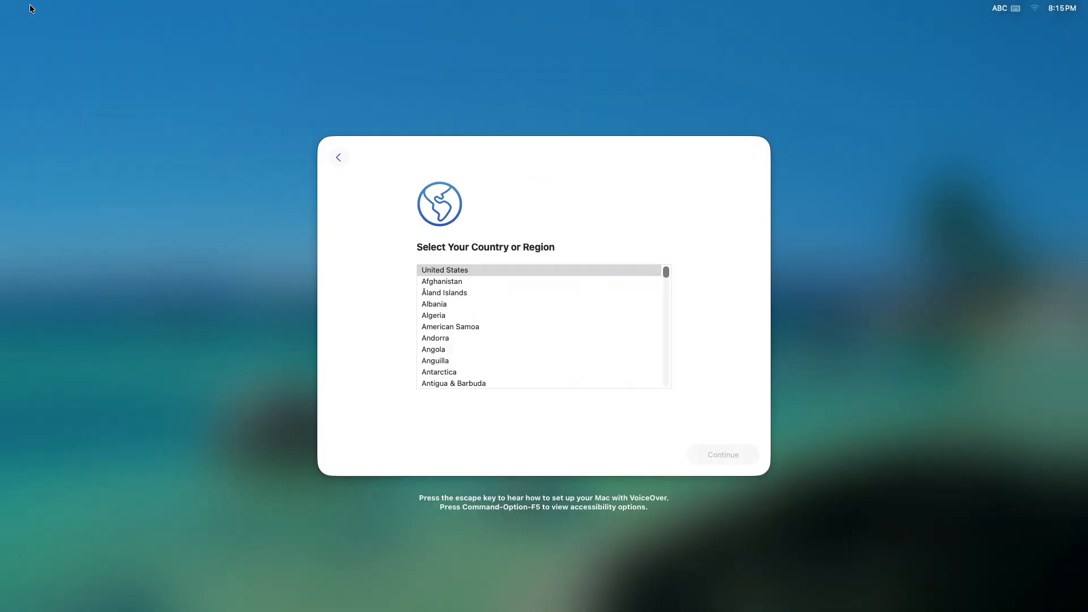
{"action": "left_click", "coordinate": [721, 454]}
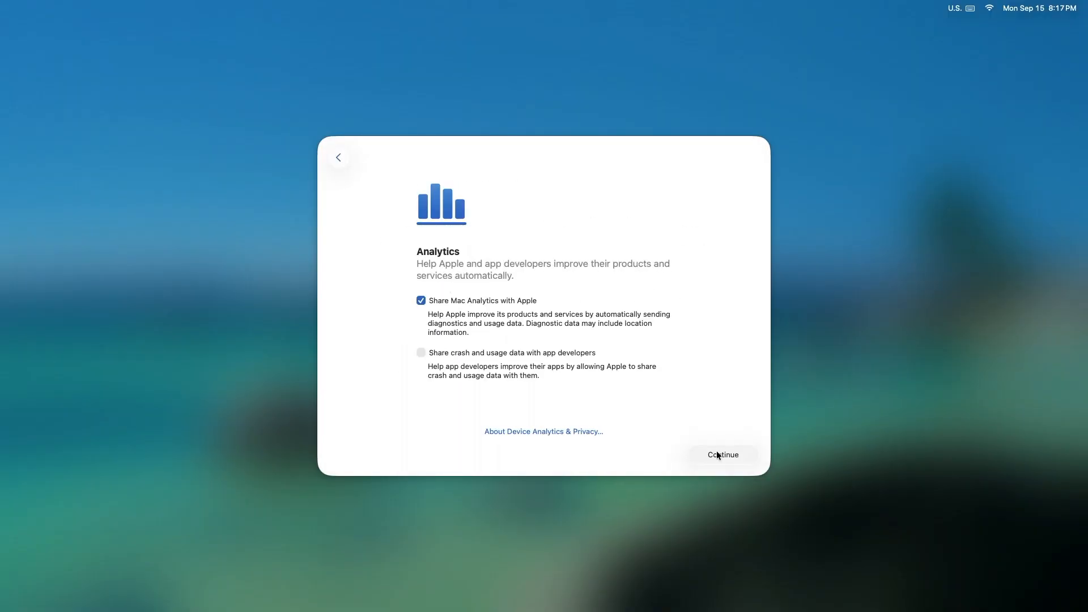